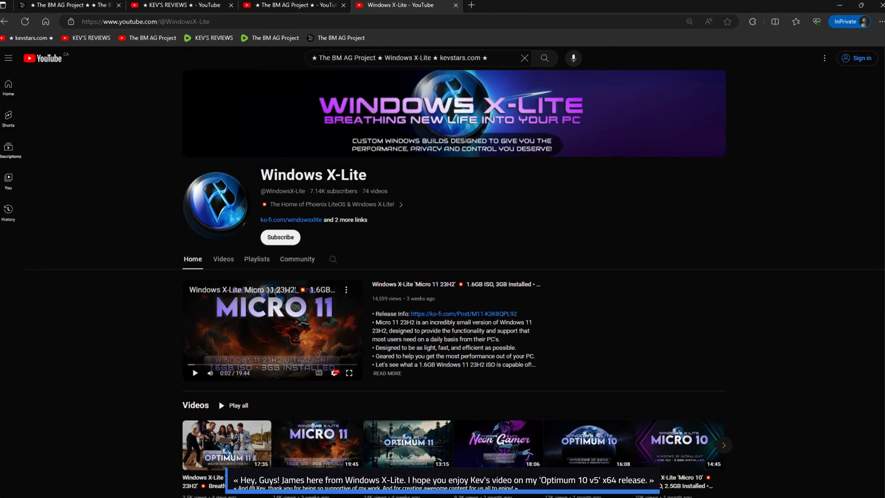
# Scroll down the Windows X-Lite channel page before showing the KEV'S REVIEWS channel tab
pyautogui.scroll(-3)
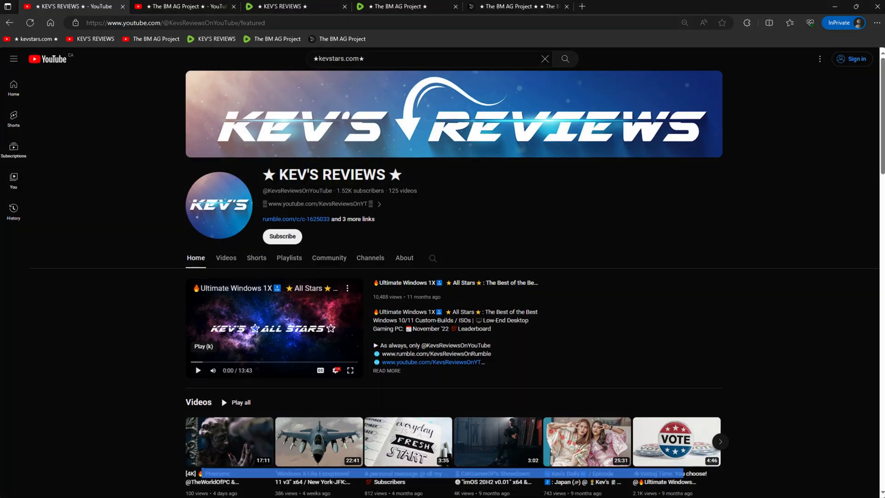
# Switch to The BM AG Project channel tab and show its Videos page
pyautogui.click(181, 6)
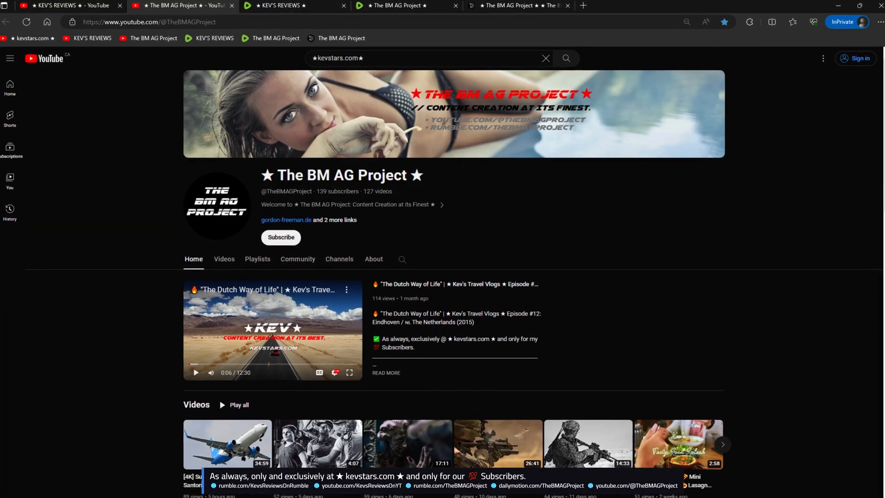
pyautogui.click(293, 6)
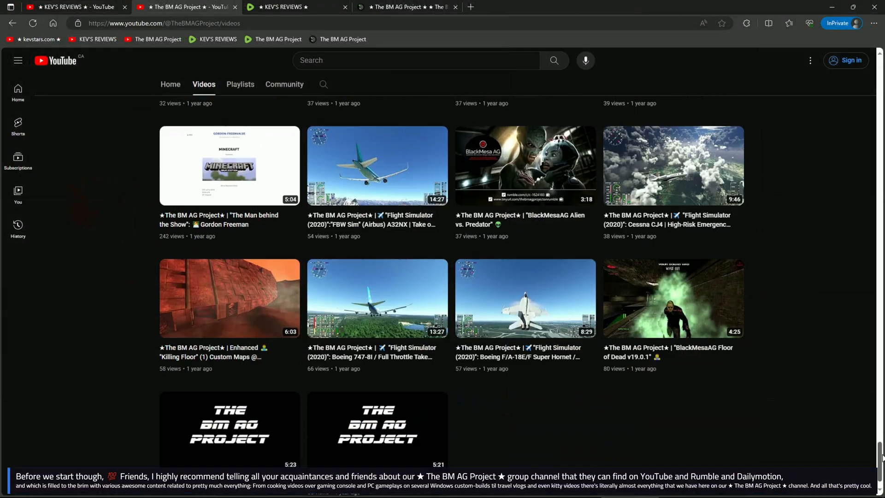
# Scroll down through the channel's older uploads, then return to the top of the Videos list
pyautogui.scroll(-3)
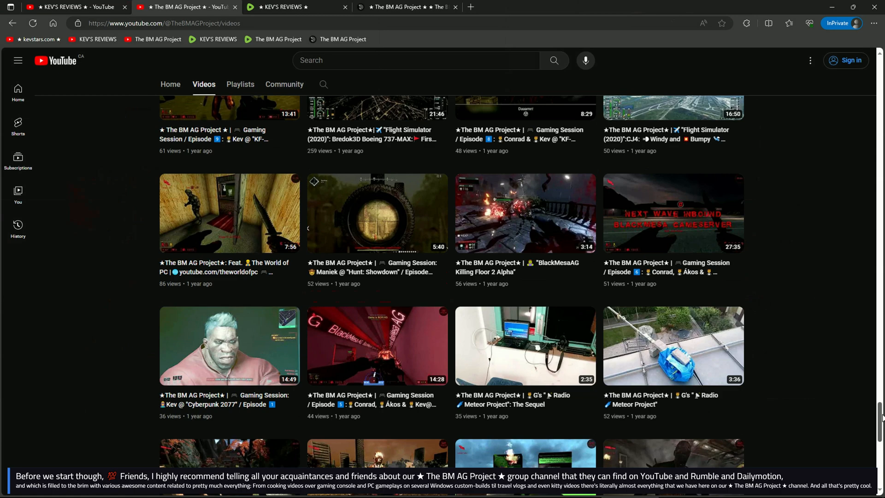
pyautogui.scroll(-3)
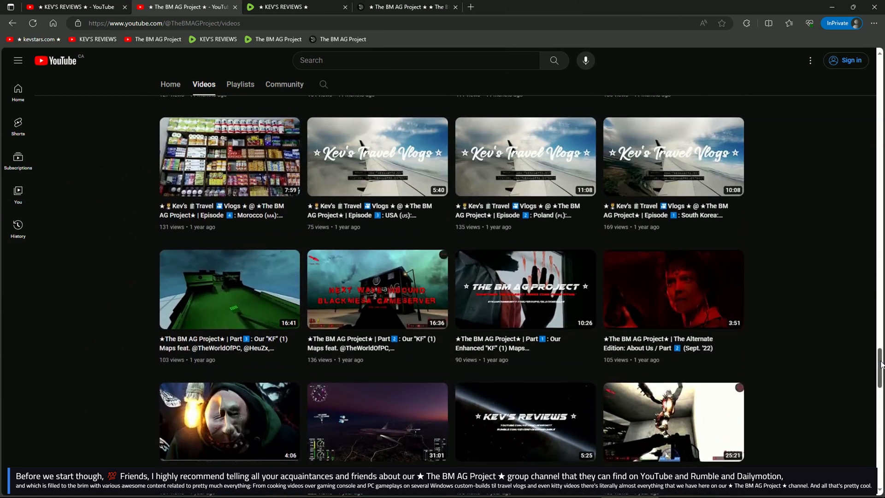
pyautogui.scroll(-3)
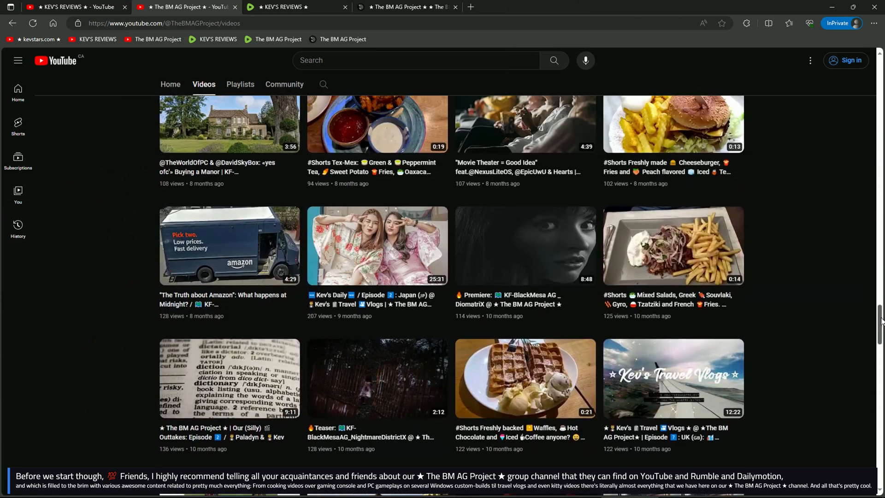
pyautogui.scroll(-3)
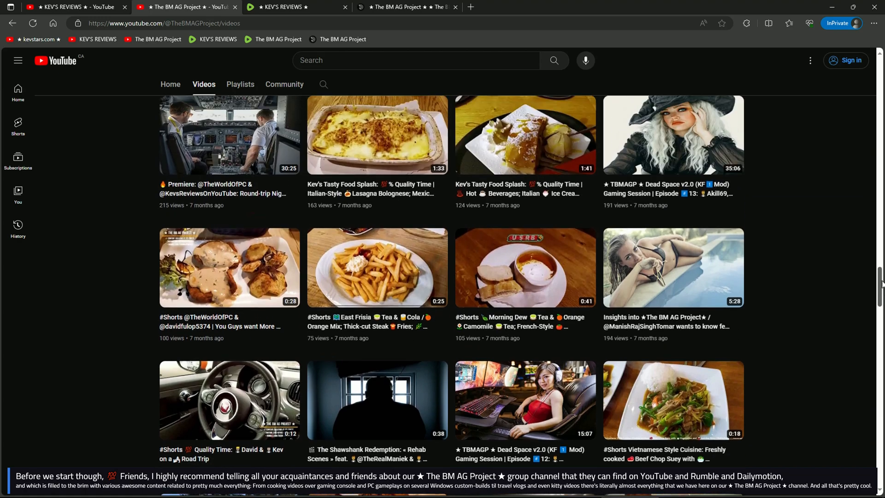
pyautogui.scroll(-3)
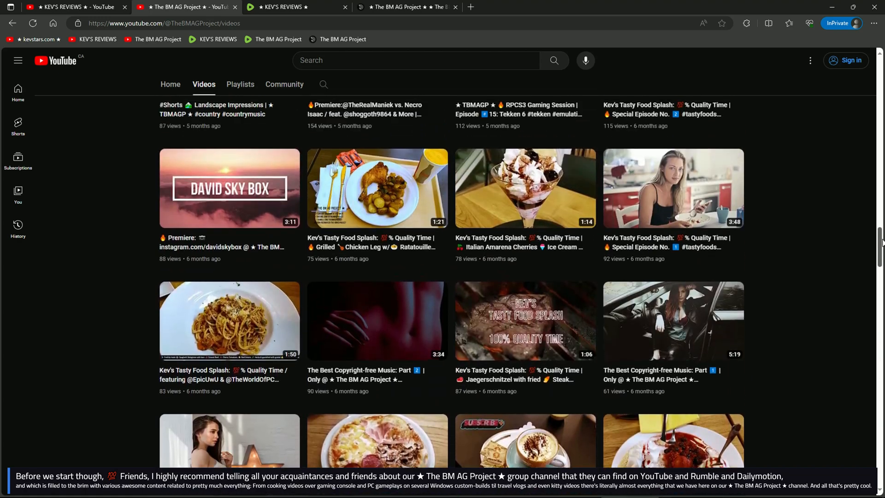
pyautogui.scroll(-3)
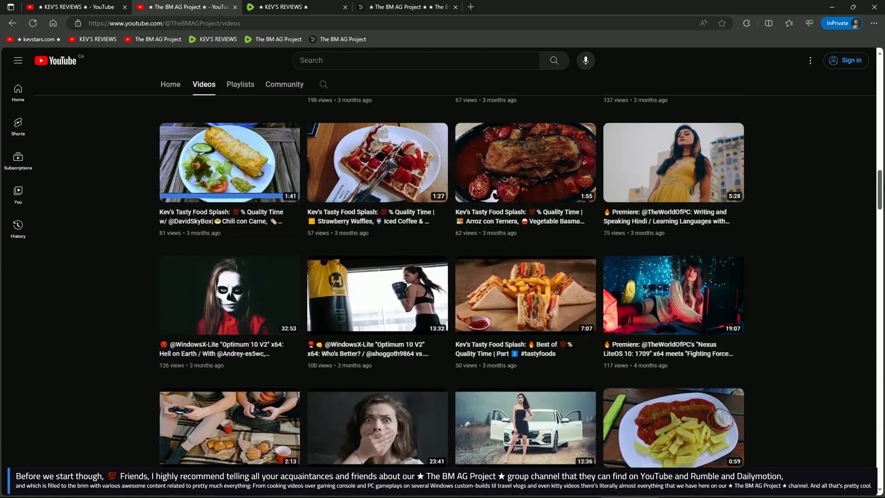
pyautogui.scroll(-3)
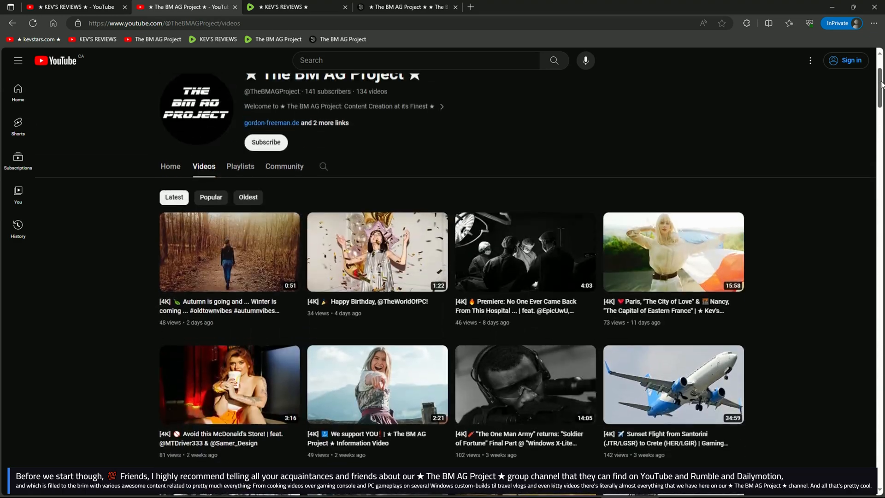
pyautogui.scroll(3)
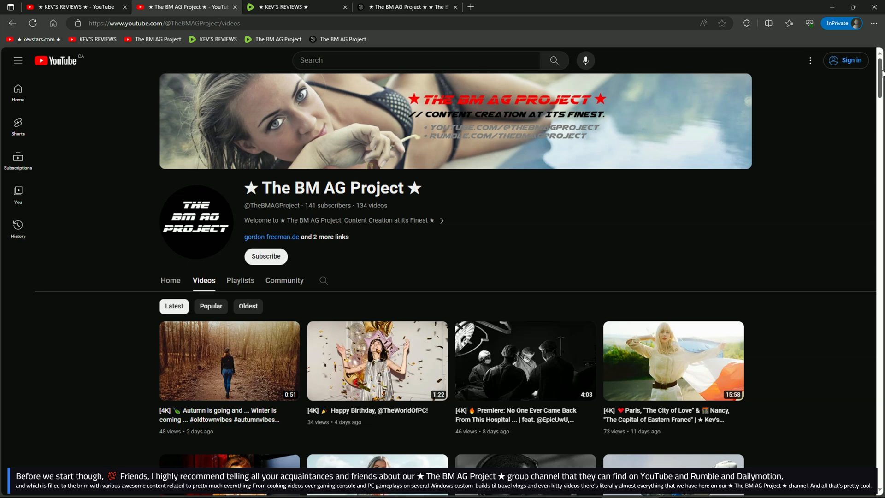